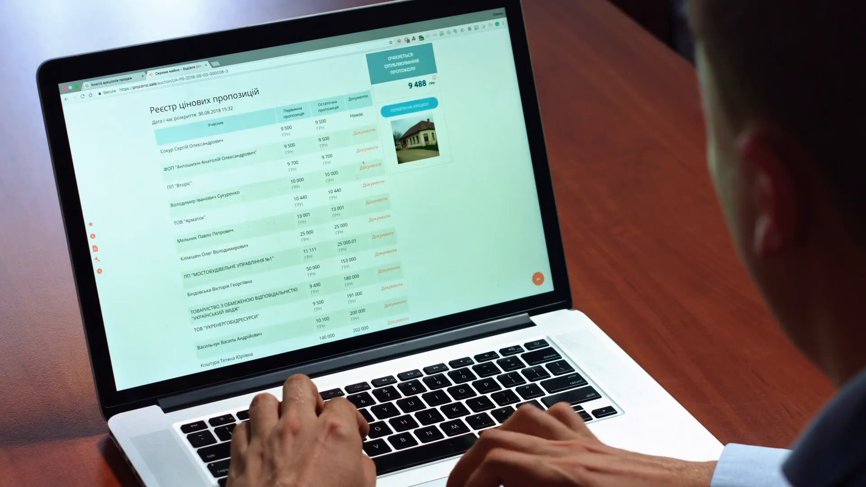
- Download the Chrome installer ChromeSetup.exe from google.com/chrome in Edge
{"action": "scroll", "scroll_direction": "down", "scroll_amount": 3}
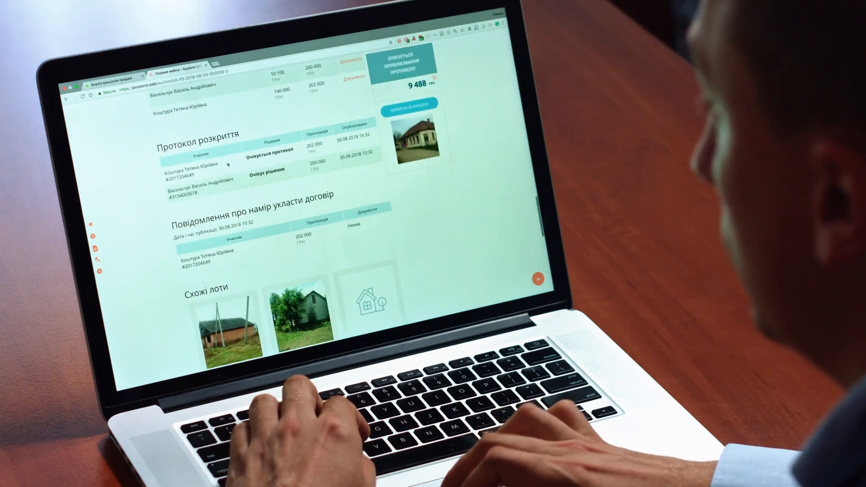
{"action": "scroll", "scroll_direction": "up", "scroll_amount": 3}
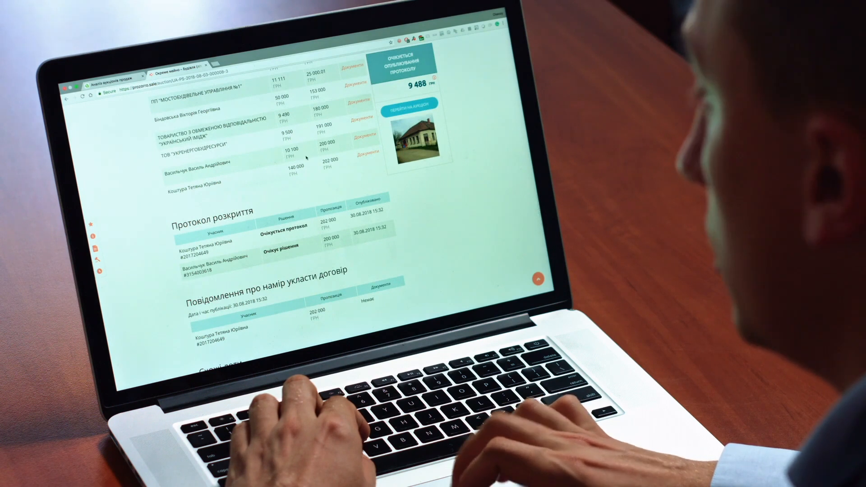
{"action": "scroll", "scroll_direction": "down", "scroll_amount": 3}
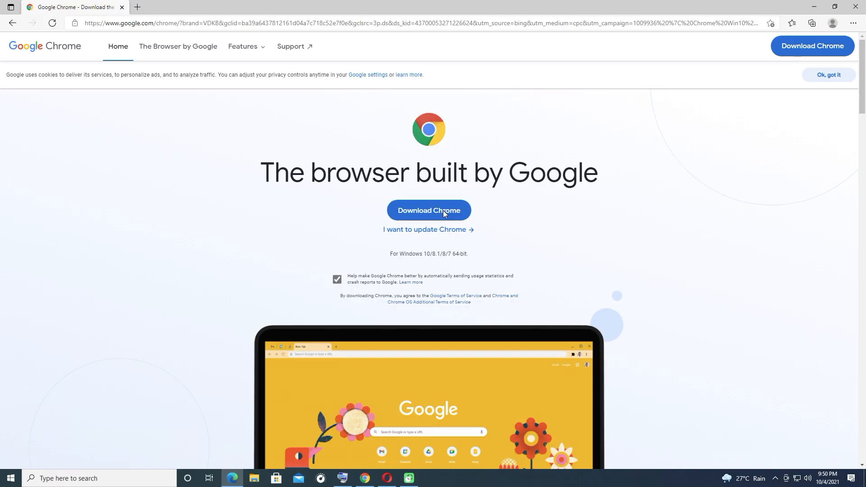
{"action": "left_click", "coordinate": [428, 210]}
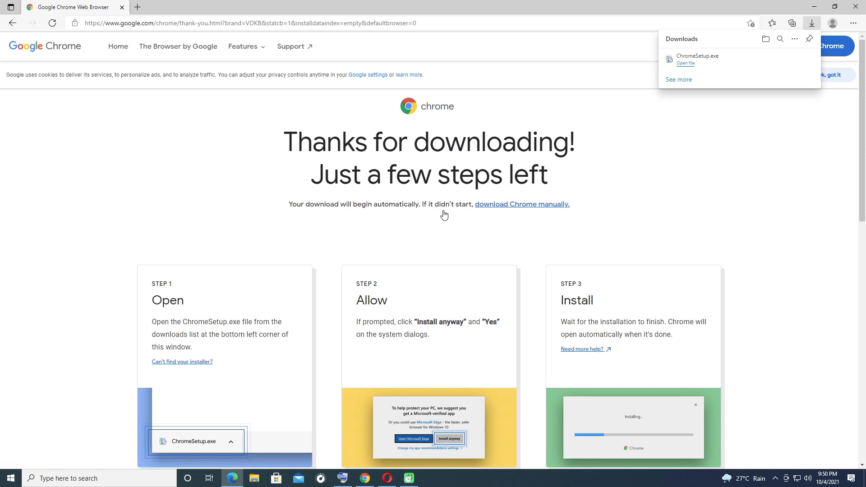
{"action": "mouse_move", "coordinate": [612, 256]}
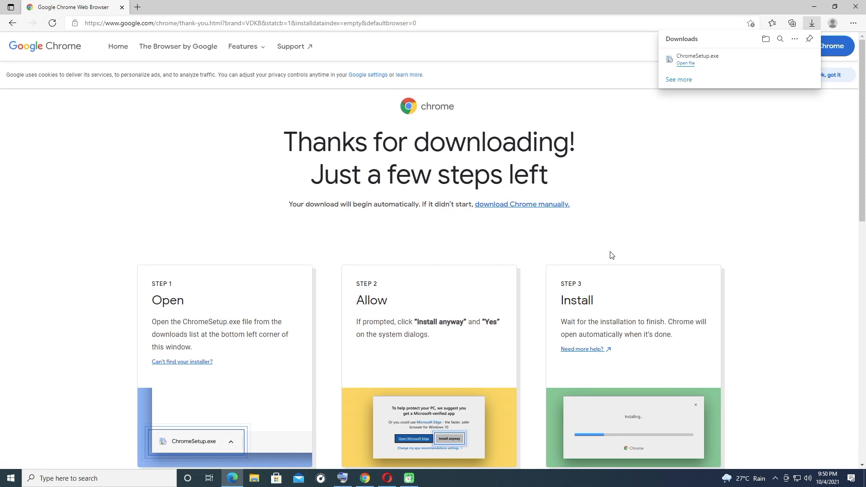
{"action": "mouse_move", "coordinate": [703, 162]}
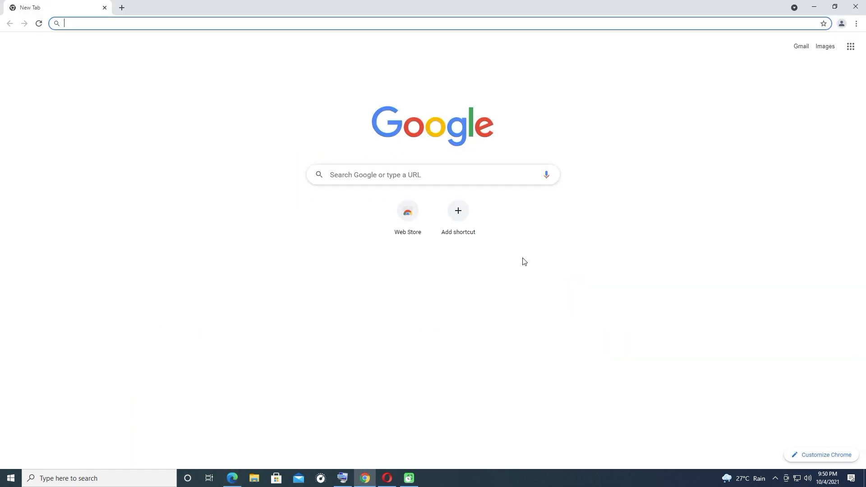
{"action": "mouse_move", "coordinate": [477, 276]}
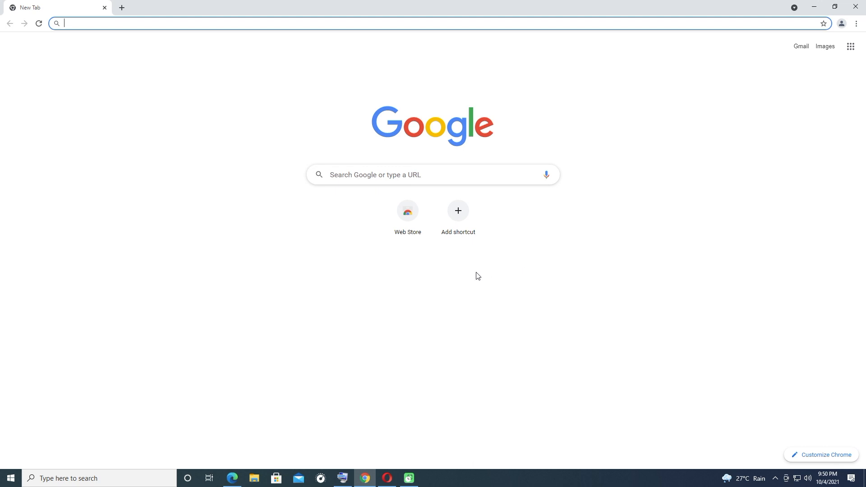
{"action": "mouse_move", "coordinate": [858, 18]}
{"action": "type", "text": "youtube.com"}
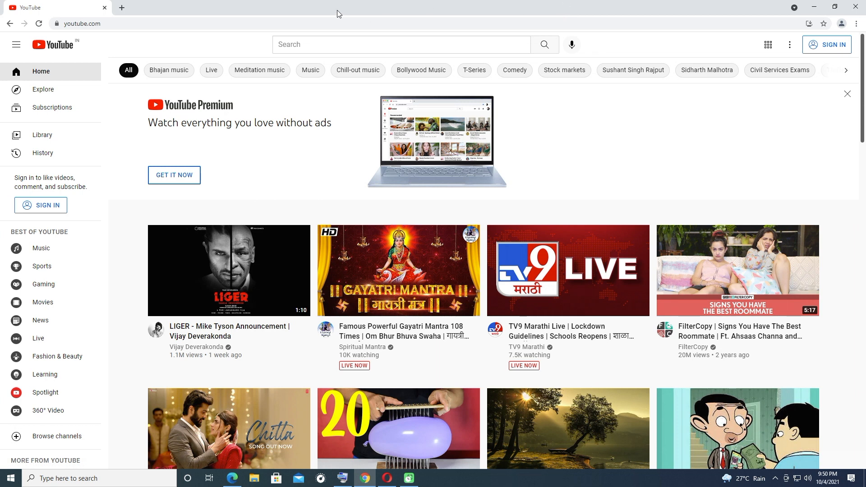
- Open Gmail from the Google new tab page in Chrome, then start another blank tab
{"action": "left_click", "coordinate": [121, 7]}
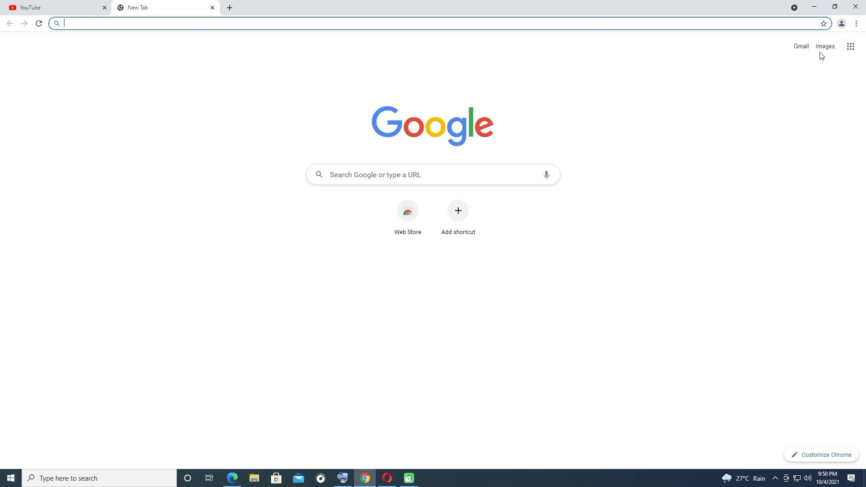
{"action": "left_click", "coordinate": [800, 46]}
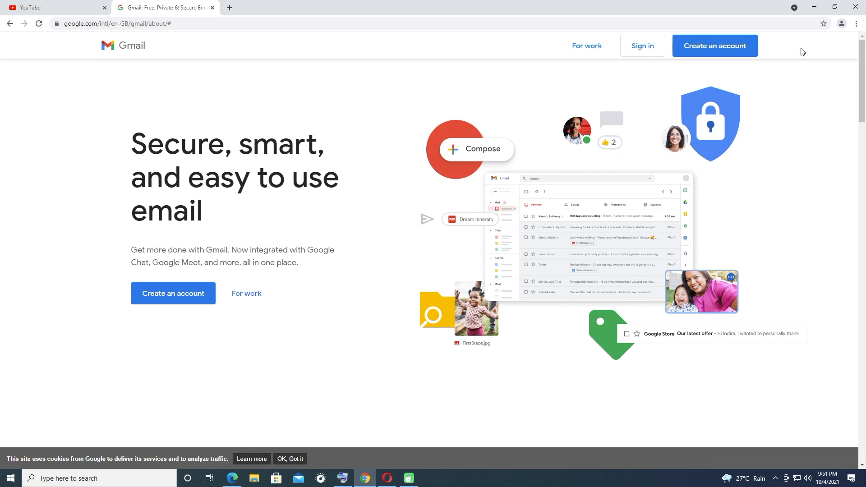
{"action": "mouse_move", "coordinate": [418, 103]}
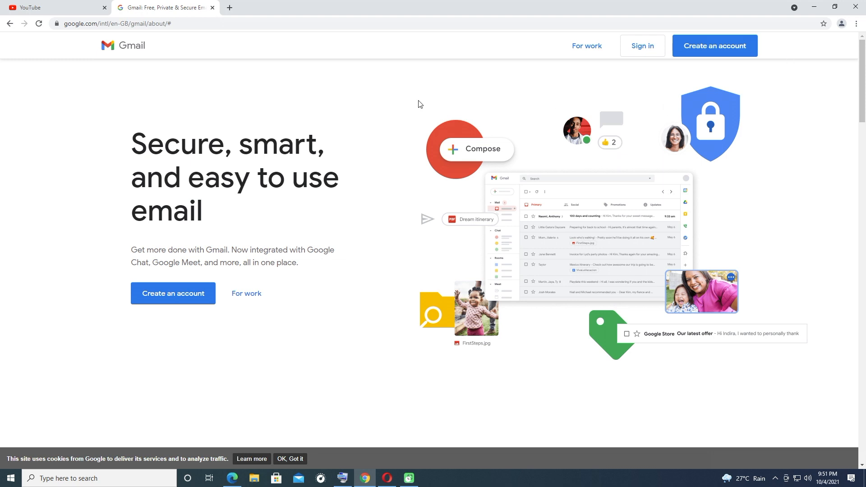
{"action": "mouse_move", "coordinate": [260, 66]}
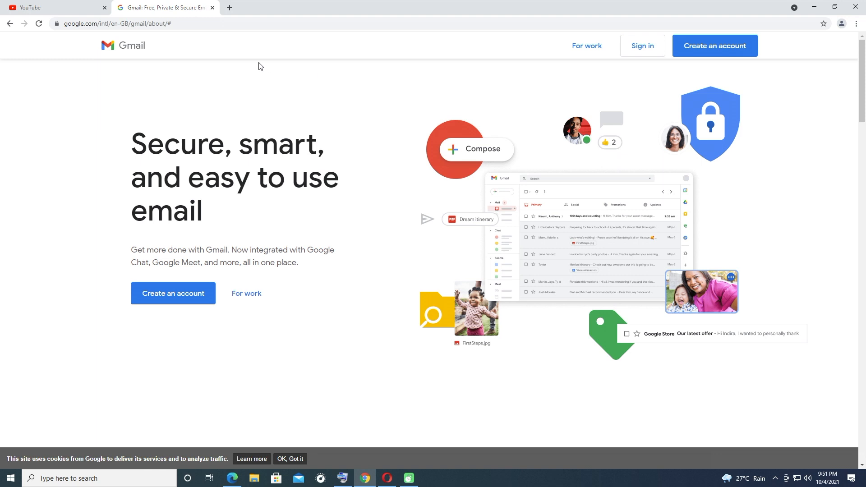
{"action": "mouse_move", "coordinate": [215, 65]}
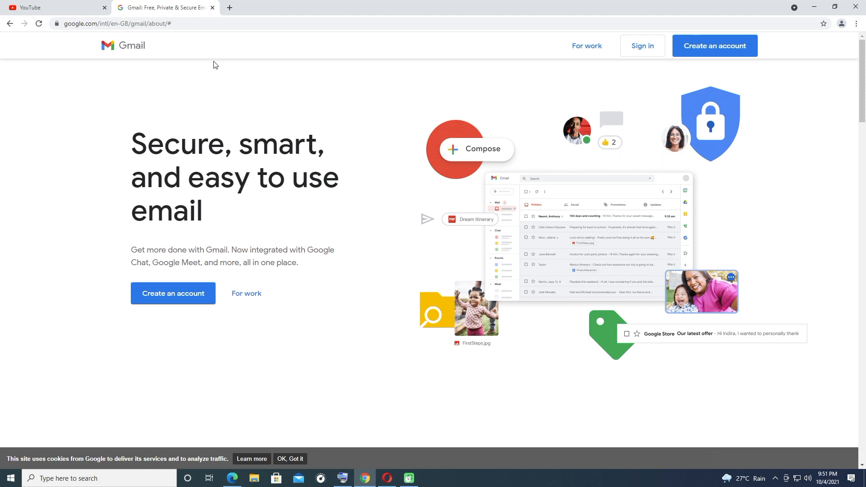
{"action": "mouse_move", "coordinate": [228, 8]}
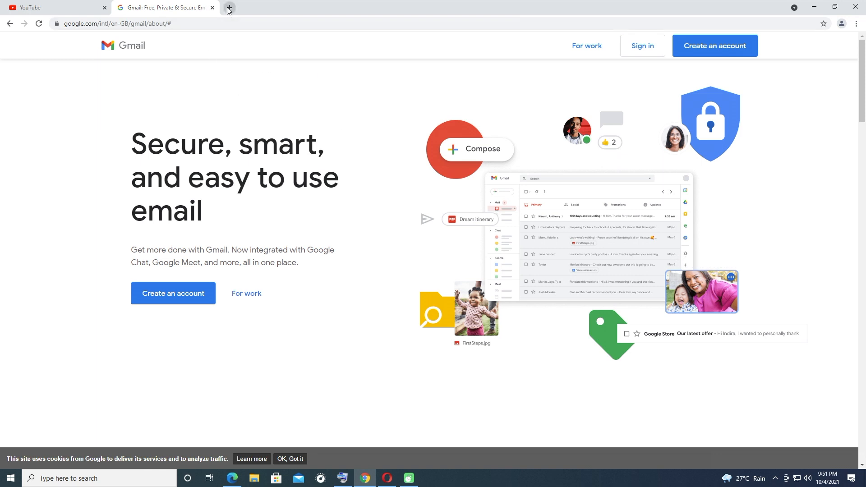
{"action": "left_click", "coordinate": [229, 8]}
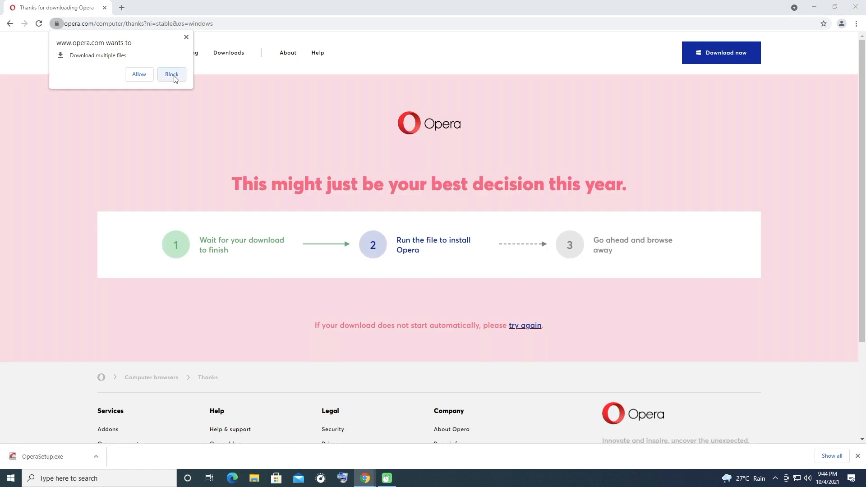
- Block opera.com's multiple-download request and start the OperaSetup.exe installer
{"action": "left_click", "coordinate": [172, 74]}
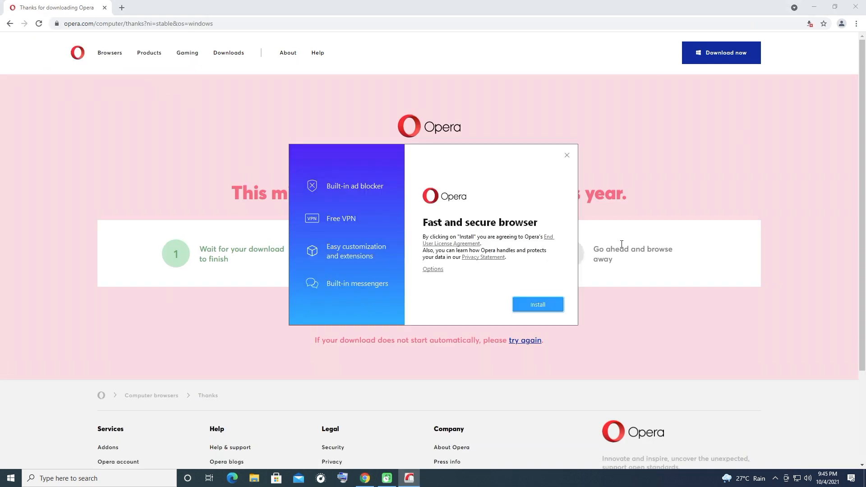
{"action": "left_click", "coordinate": [537, 304]}
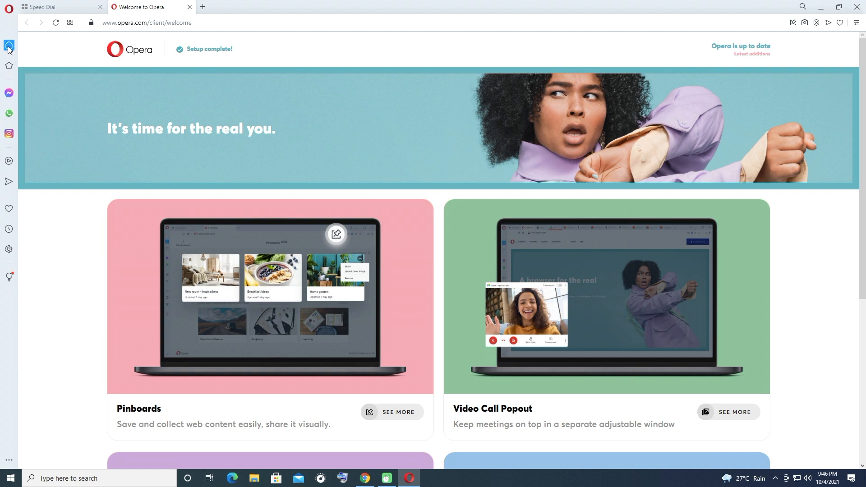
{"action": "mouse_move", "coordinate": [2, 293]}
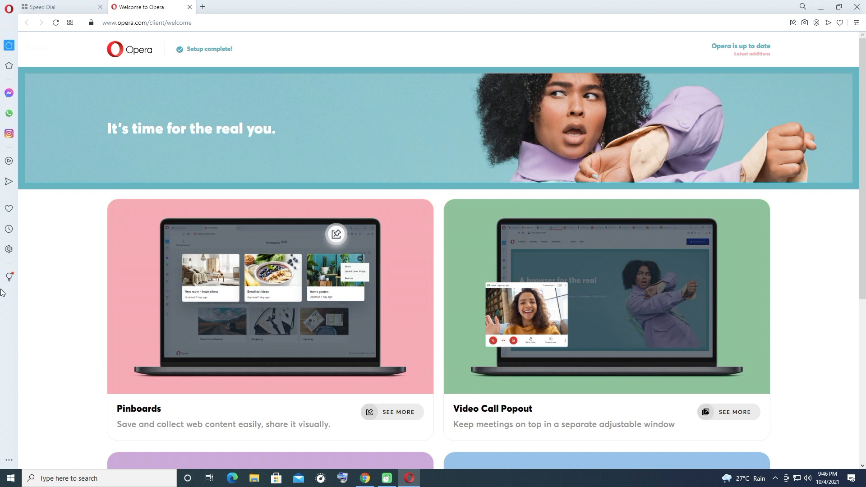
{"action": "mouse_move", "coordinate": [21, 90]}
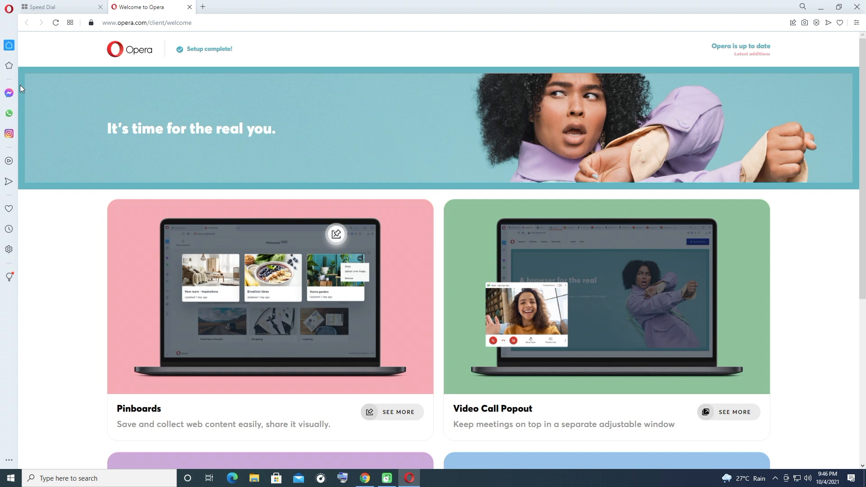
{"action": "mouse_move", "coordinate": [14, 75]}
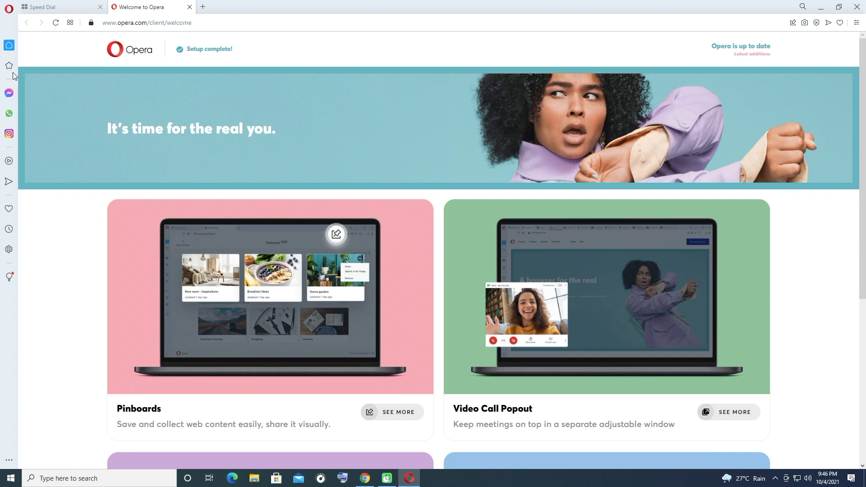
{"action": "mouse_move", "coordinate": [9, 66]}
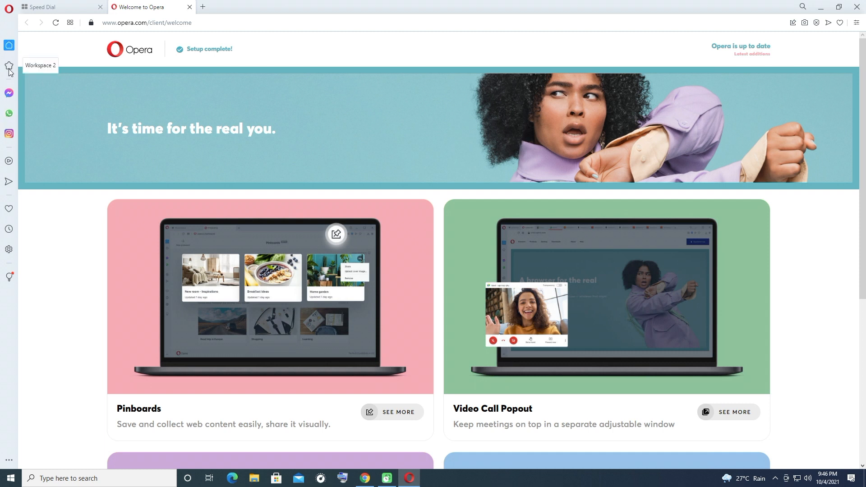
{"action": "mouse_move", "coordinate": [9, 114]}
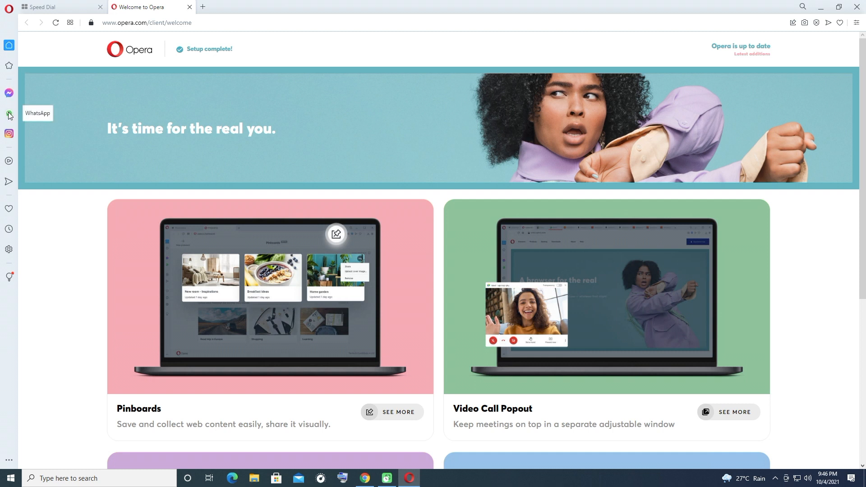
{"action": "left_click", "coordinate": [9, 114]}
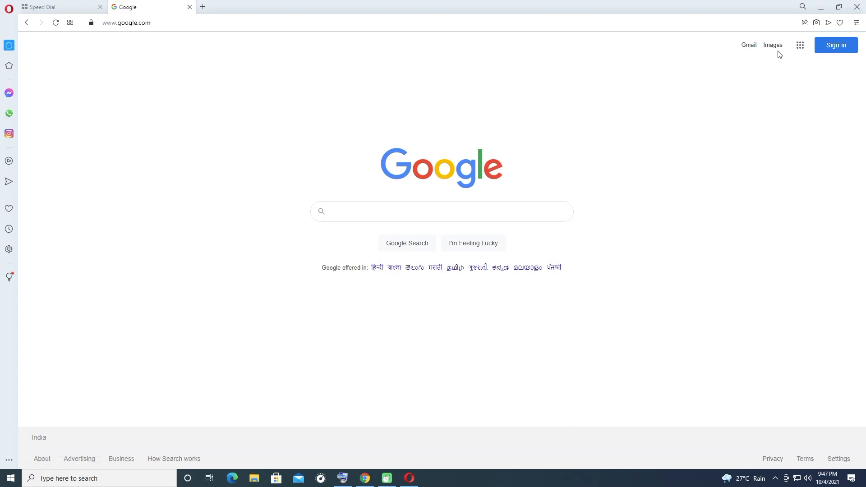
- Open YouTube in Opera from the Google apps grid on google.com
{"action": "left_click", "coordinate": [800, 45]}
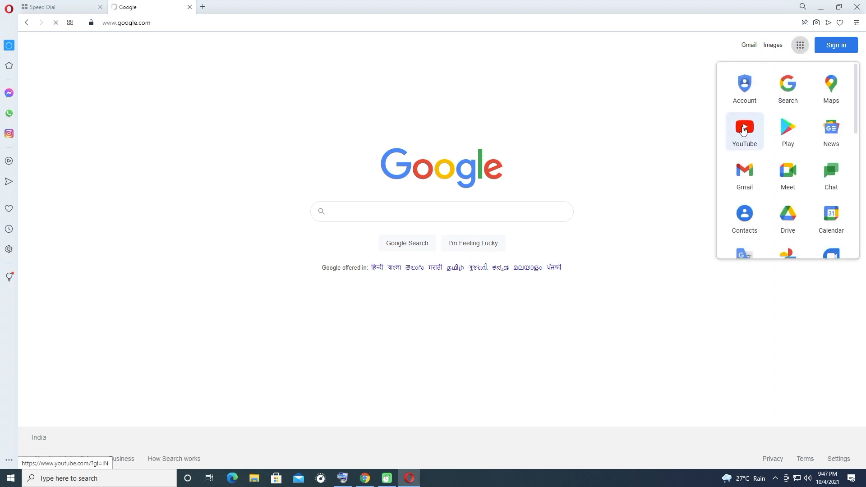
{"action": "left_click", "coordinate": [744, 129]}
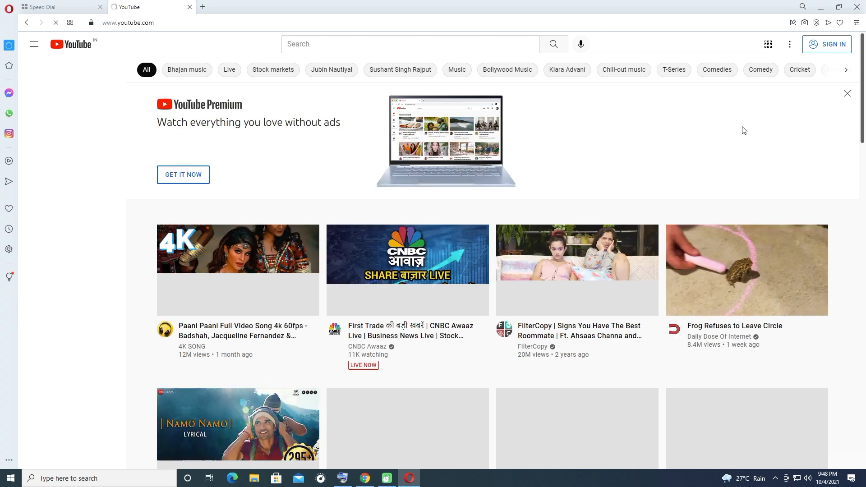
{"action": "left_click", "coordinate": [33, 45]}
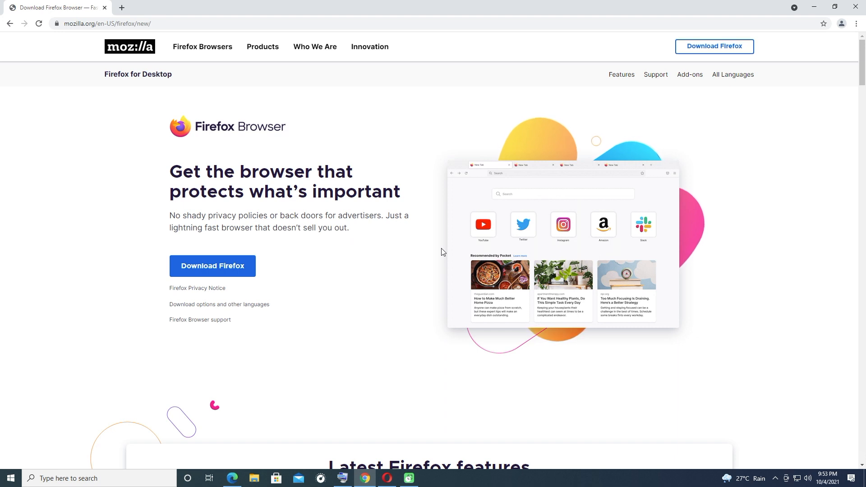
{"action": "mouse_move", "coordinate": [213, 265]}
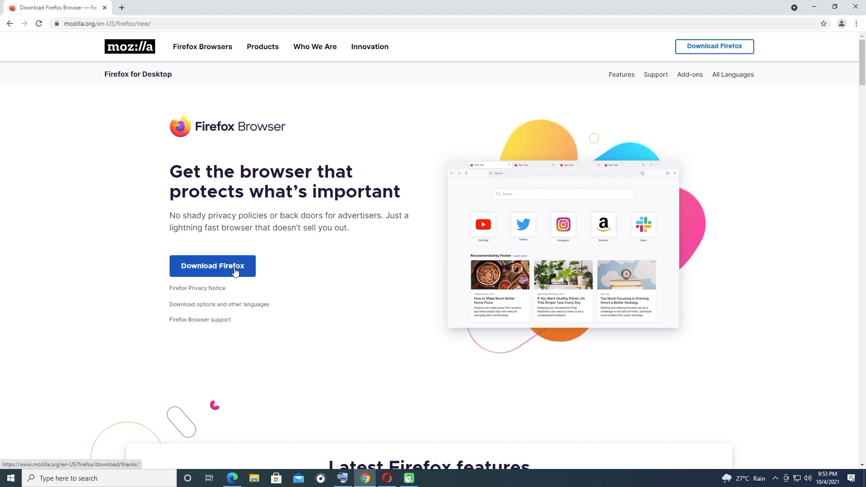
- Download the Firefox installer from mozilla.org in Chrome and let it run
{"action": "left_click", "coordinate": [212, 266]}
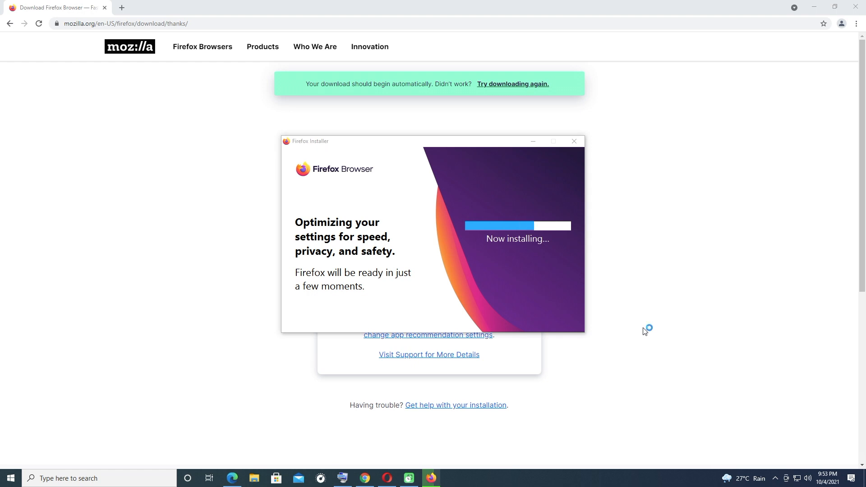
{"action": "mouse_move", "coordinate": [644, 332]}
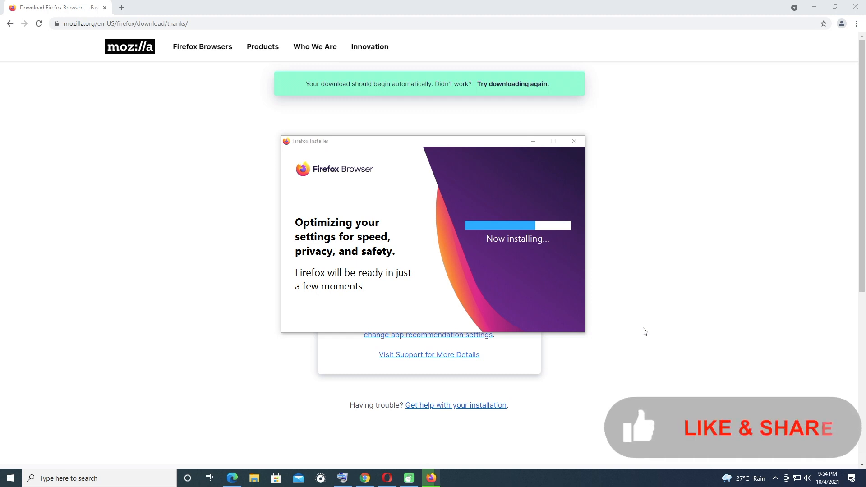
{"action": "mouse_move", "coordinate": [651, 442]}
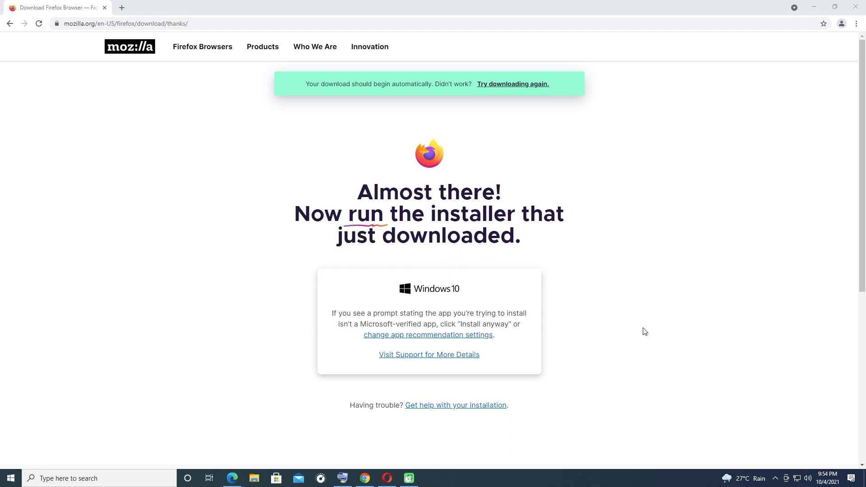
{"action": "left_click", "coordinate": [430, 479]}
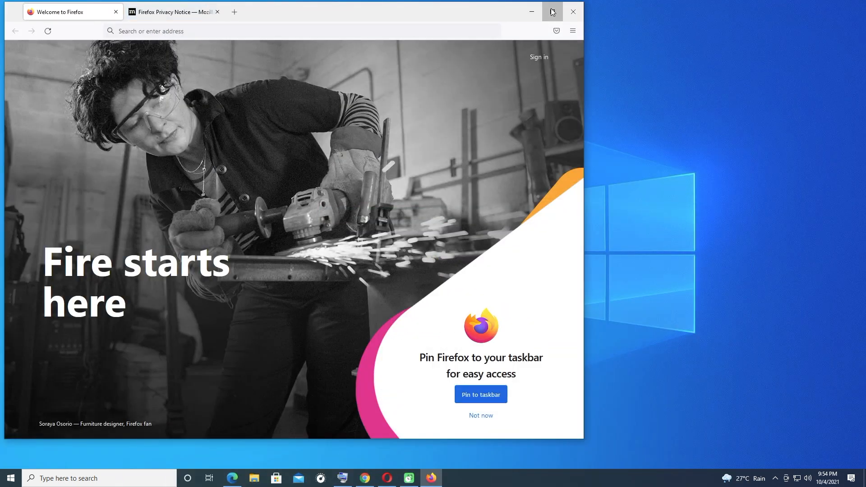
- Maximize Firefox and decline pinning, default-browser and Chrome-import offers
{"action": "left_click", "coordinate": [552, 11]}
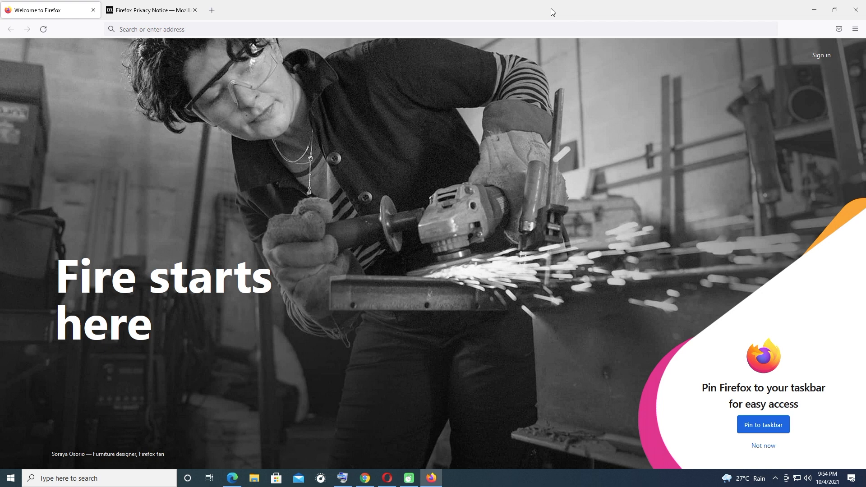
{"action": "mouse_move", "coordinate": [598, 193]}
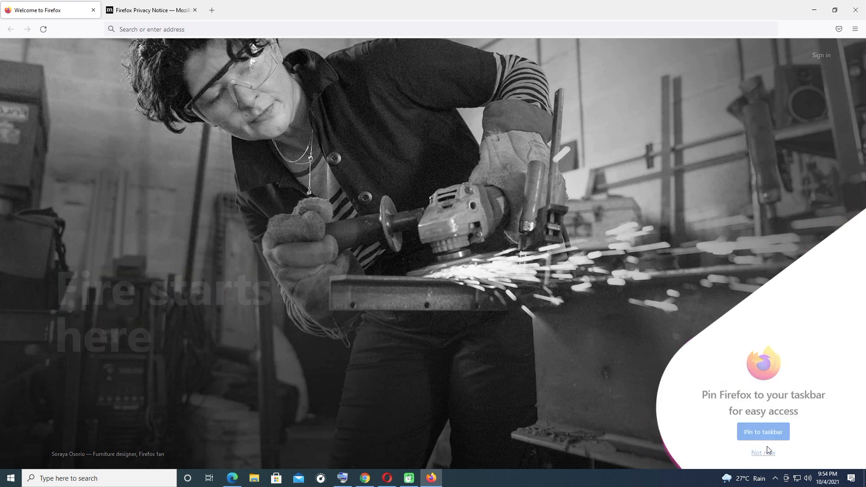
{"action": "left_click", "coordinate": [764, 452]}
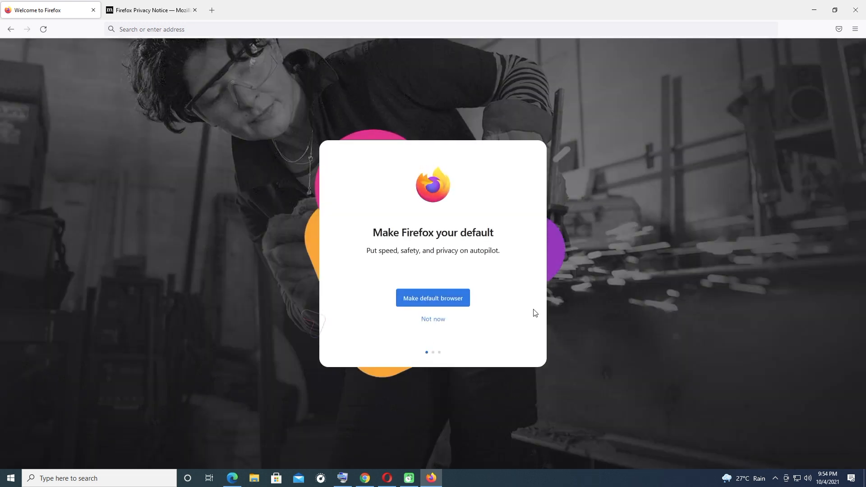
{"action": "left_click", "coordinate": [432, 319]}
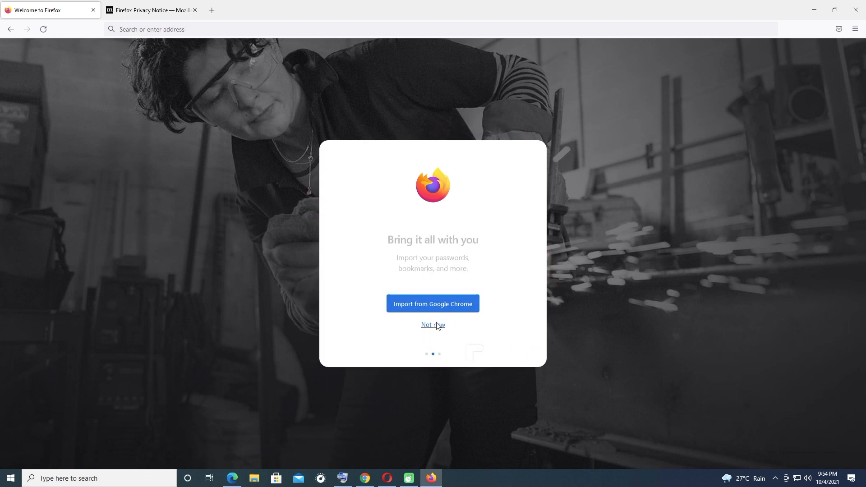
{"action": "left_click", "coordinate": [433, 325]}
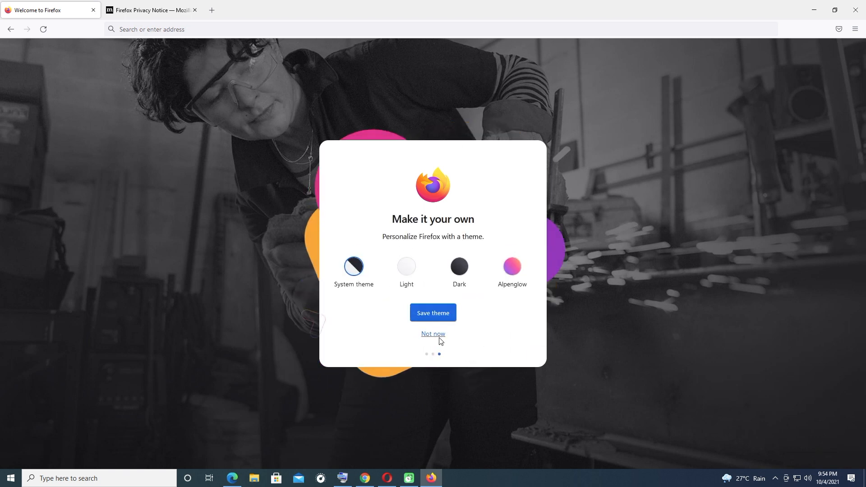
- Skip the theme choice to finish setup and open YouTube from the new-tab shortcuts
{"action": "left_click", "coordinate": [433, 334]}
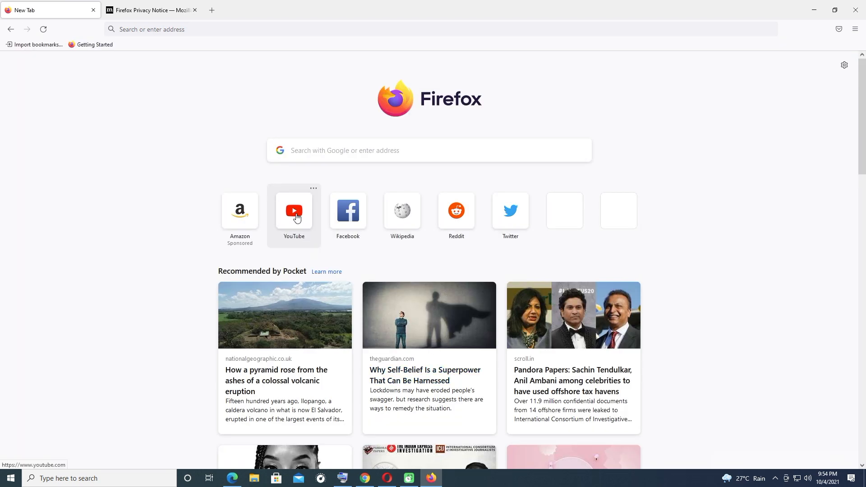
{"action": "left_click", "coordinate": [293, 211]}
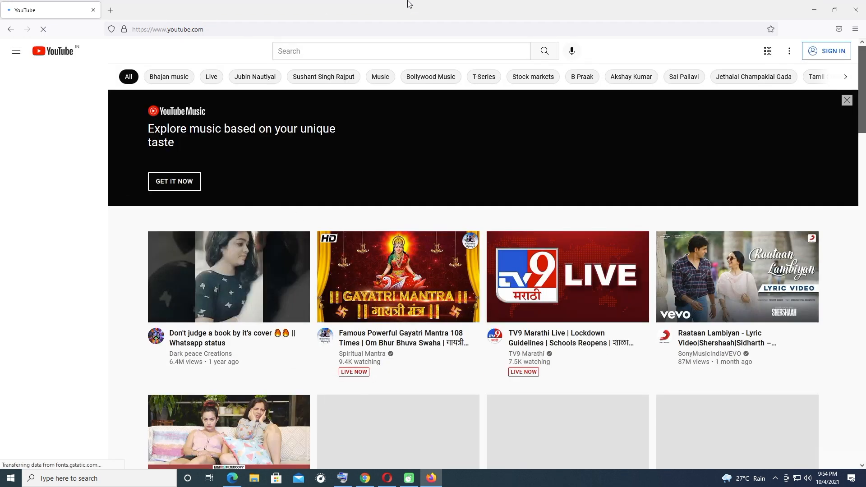
{"action": "left_click", "coordinate": [16, 51]}
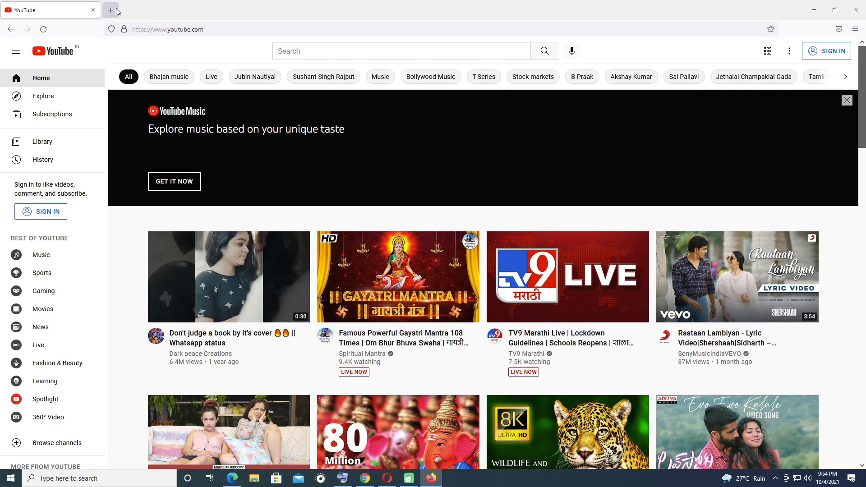
{"action": "left_click", "coordinate": [110, 9]}
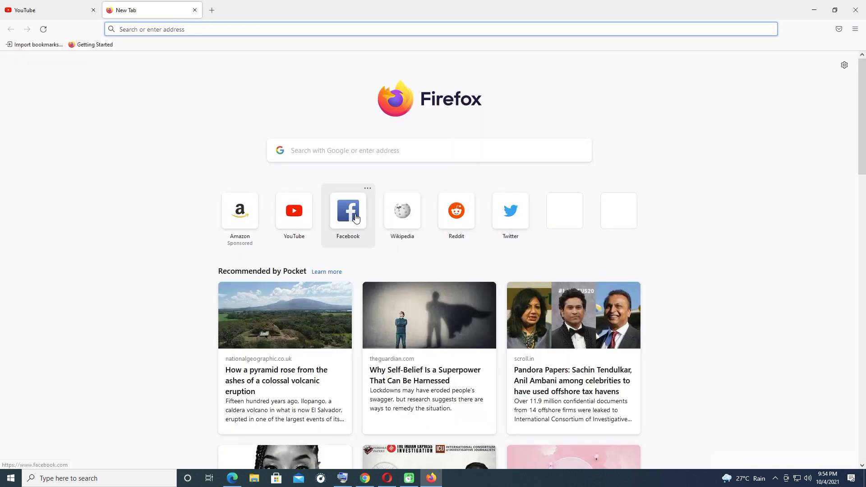
- Open Amazon from the new-tab shortcuts in another tab, then return to the YouTube tab
{"action": "left_click", "coordinate": [348, 210]}
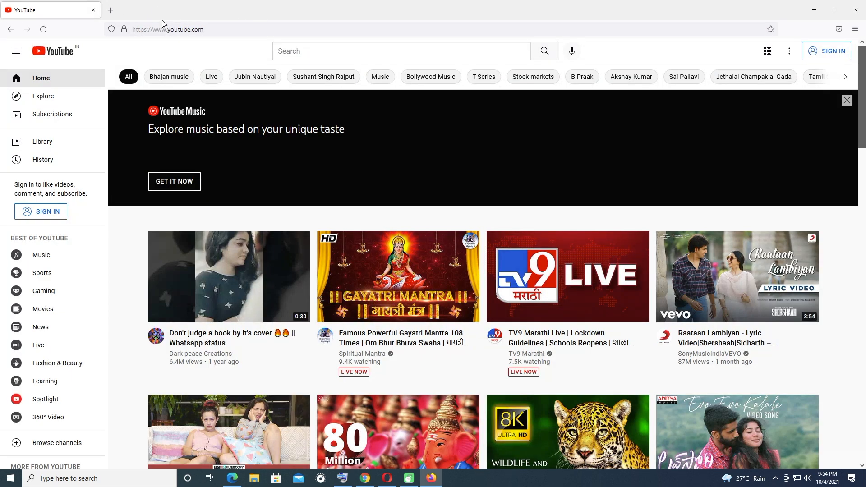
{"action": "left_click", "coordinate": [212, 10]}
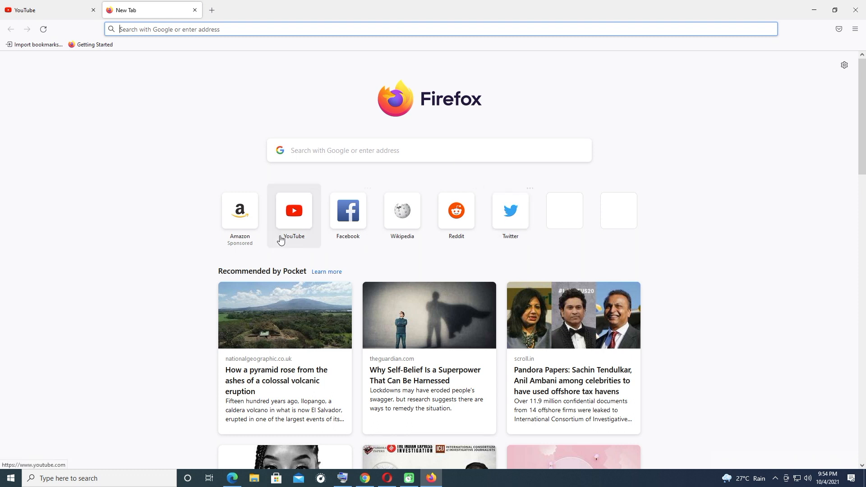
{"action": "left_click", "coordinate": [239, 210]}
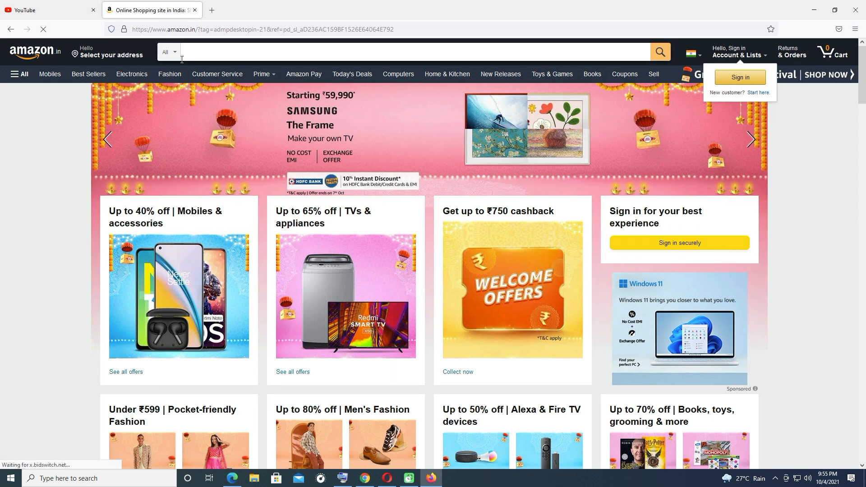
{"action": "left_click", "coordinate": [47, 10]}
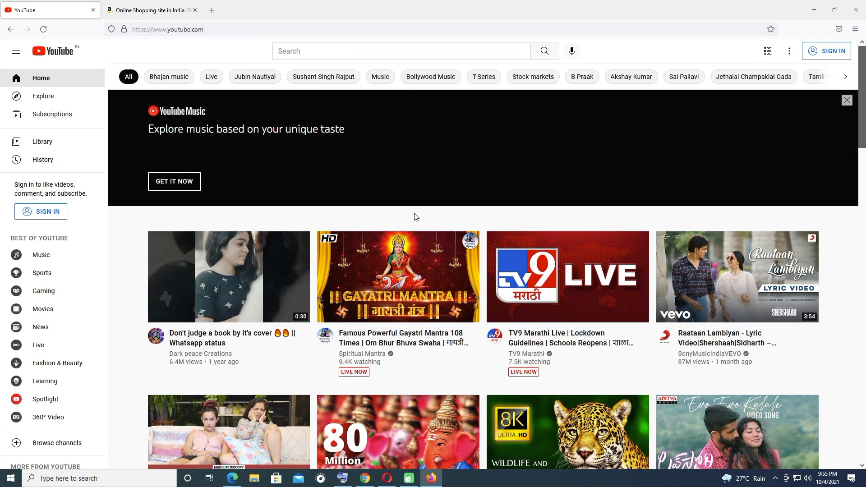
{"action": "mouse_move", "coordinate": [836, 465]}
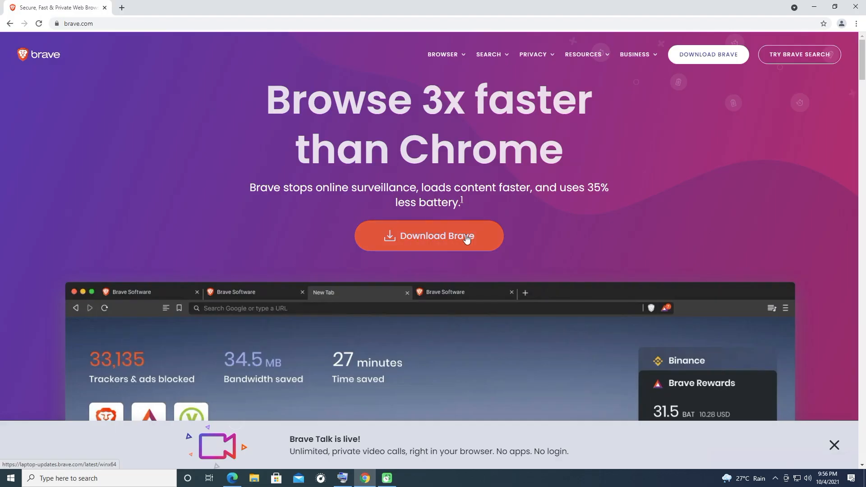
- Download BraveBrowserSetup.exe from brave.com in Chrome and run it
{"action": "left_click", "coordinate": [427, 236]}
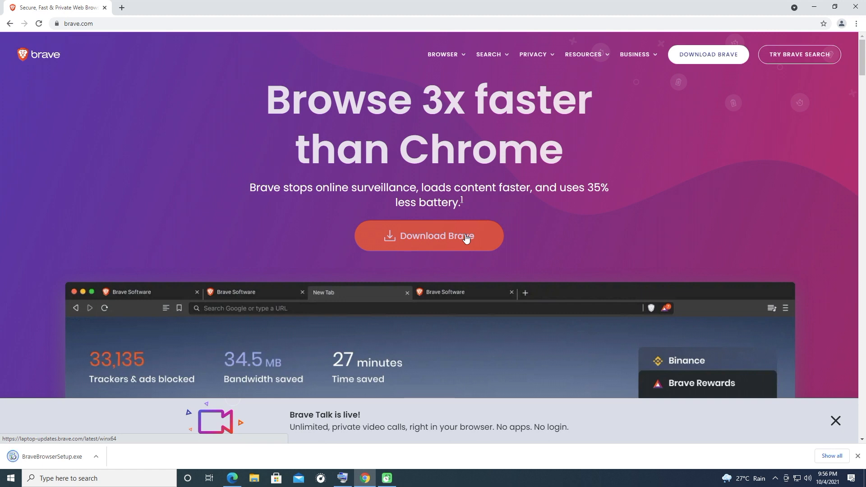
{"action": "mouse_move", "coordinate": [80, 449]}
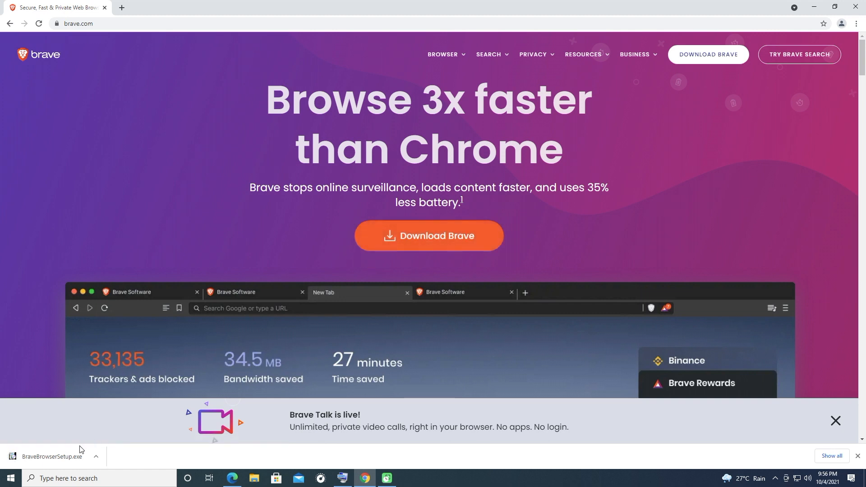
{"action": "left_click", "coordinate": [52, 457]}
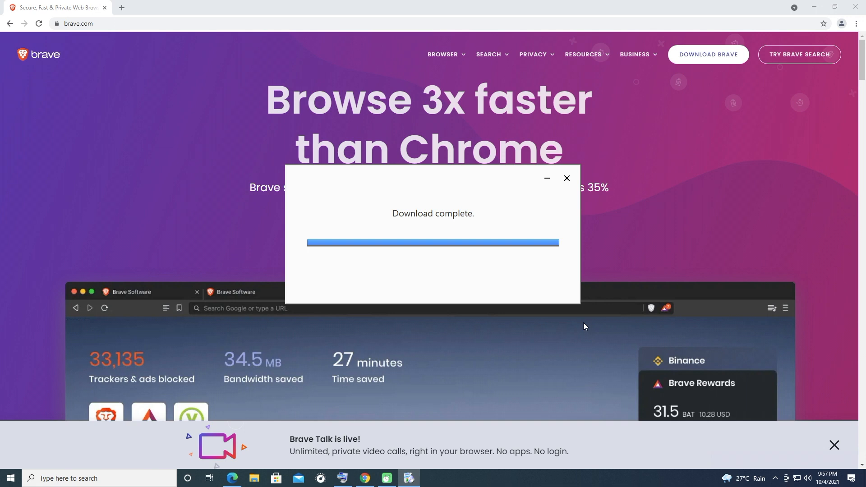
{"action": "mouse_move", "coordinate": [469, 442]}
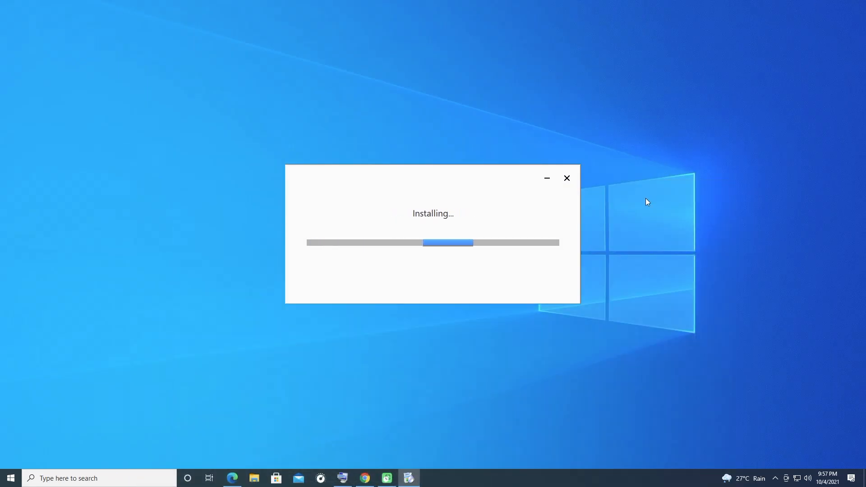
- Peek at Brave's menu, then go through the welcome tour past import and shields to Done
{"action": "left_click", "coordinate": [859, 21]}
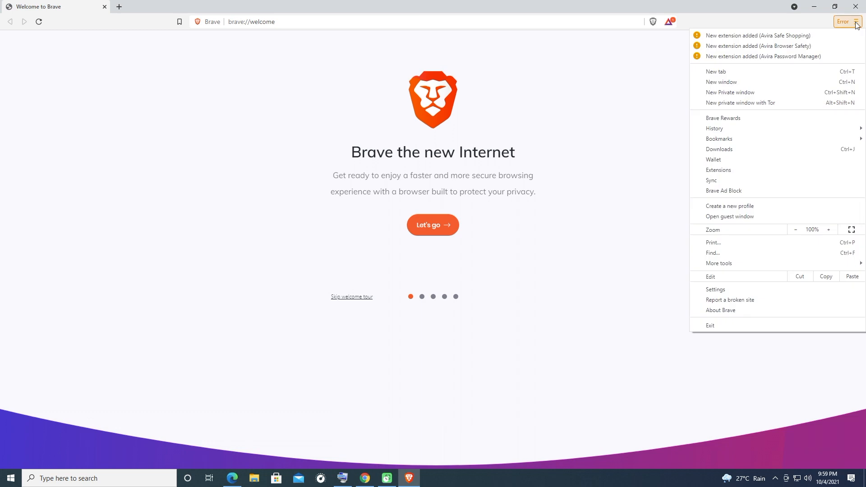
{"action": "left_click", "coordinate": [848, 22]}
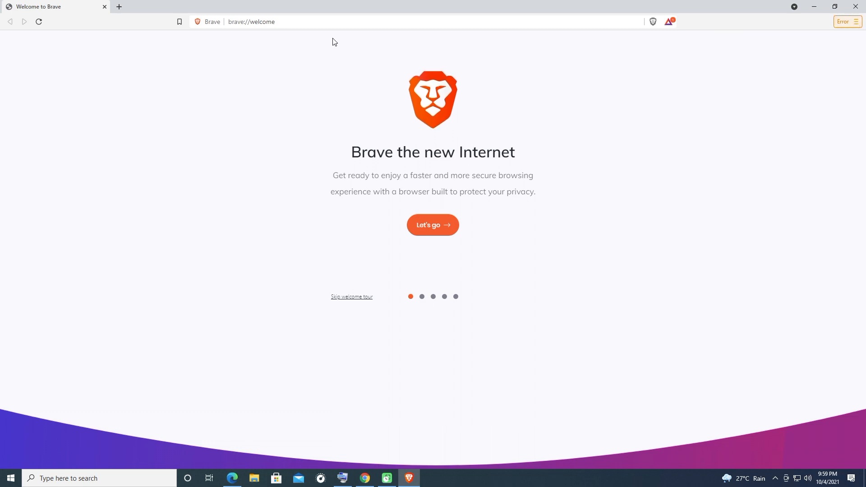
{"action": "left_click", "coordinate": [433, 225]}
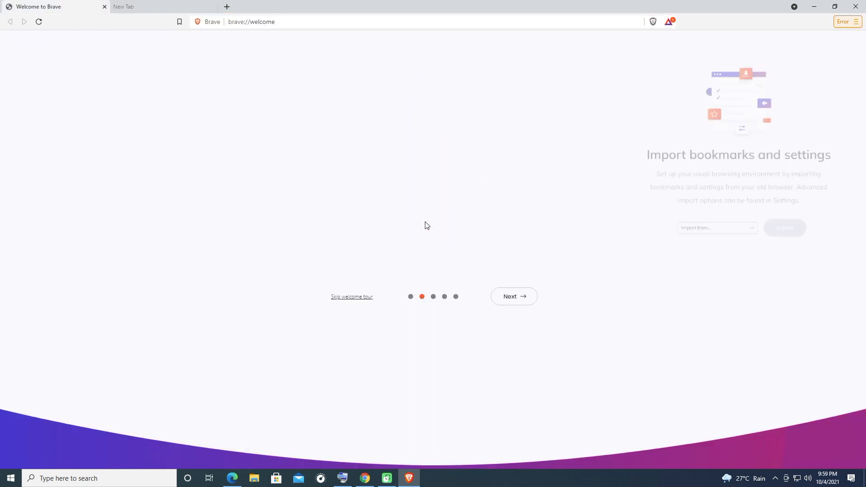
{"action": "left_click", "coordinate": [514, 296]}
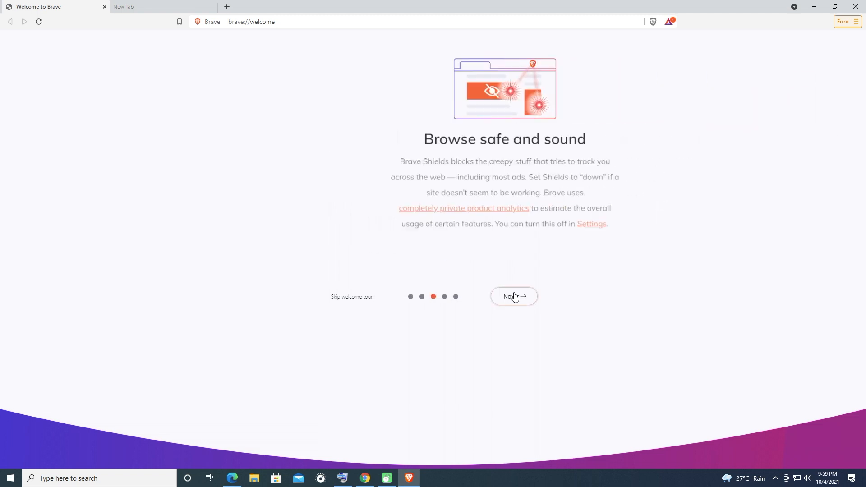
{"action": "left_click", "coordinate": [513, 297]}
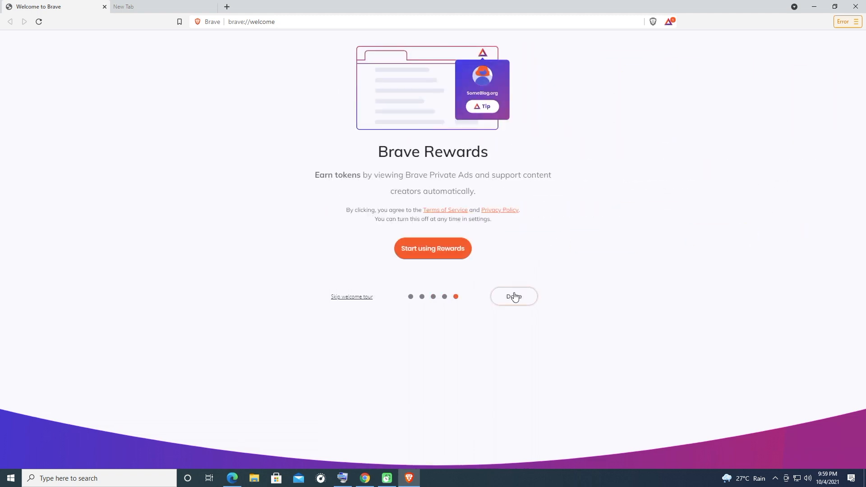
{"action": "left_click", "coordinate": [513, 297]}
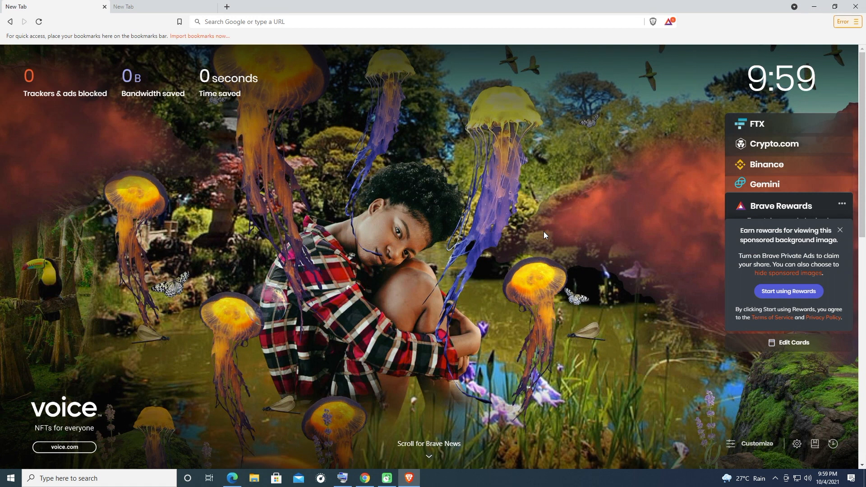
{"action": "mouse_move", "coordinate": [431, 129]}
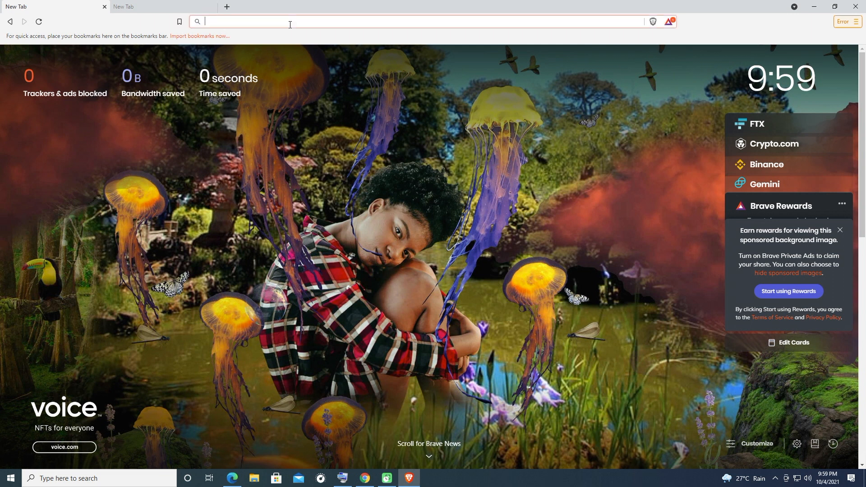
{"action": "mouse_move", "coordinate": [337, 336]}
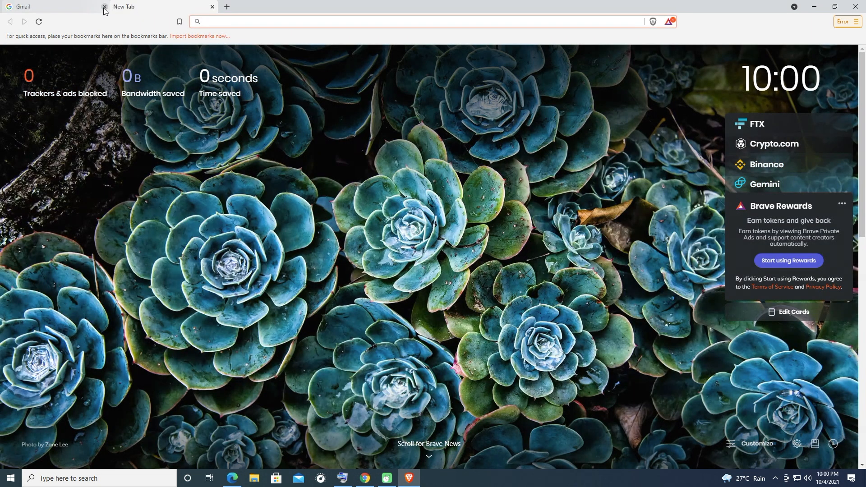
- Close the Gmail tab, go to google.com and open YouTube from the Google apps grid in Brave
{"action": "left_click", "coordinate": [104, 7]}
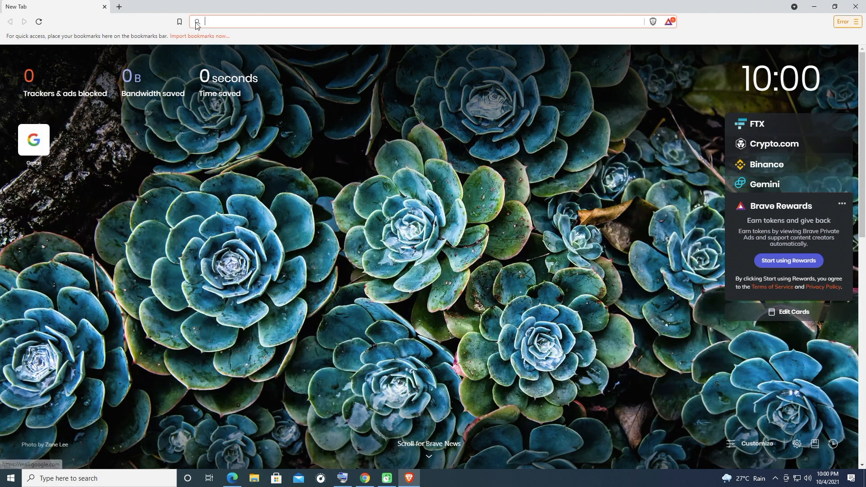
{"action": "type", "text": "google.com"}
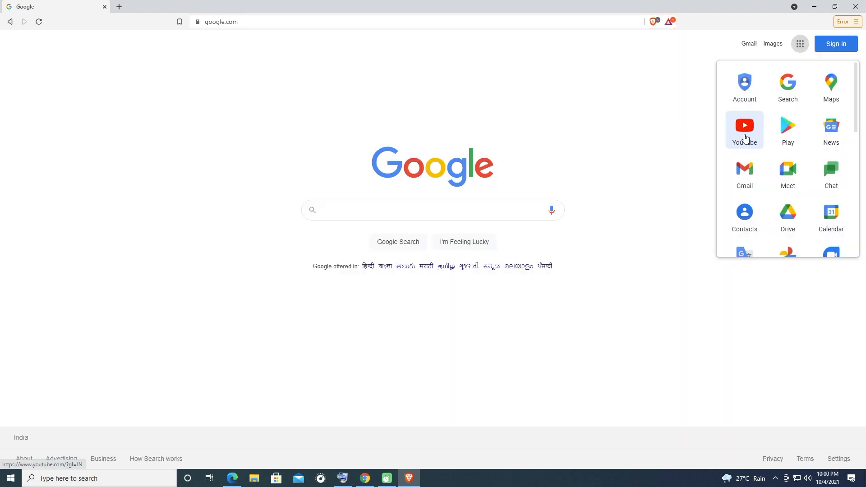
{"action": "left_click", "coordinate": [744, 126]}
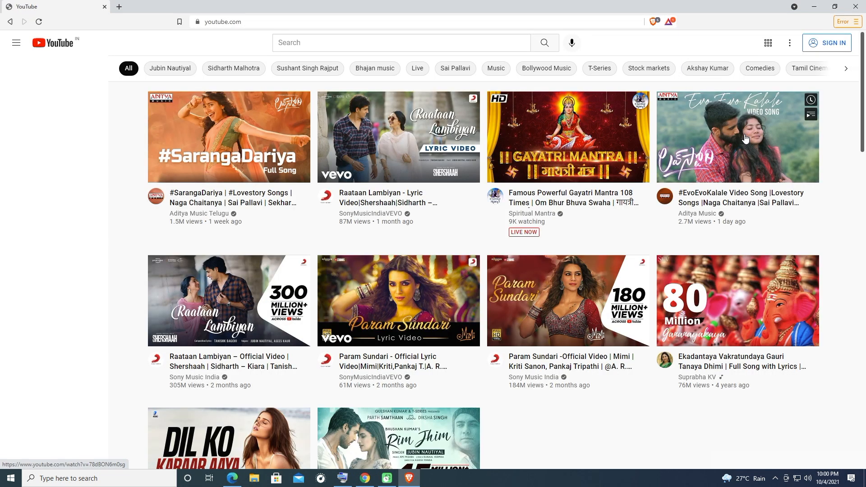
{"action": "left_click", "coordinate": [16, 42]}
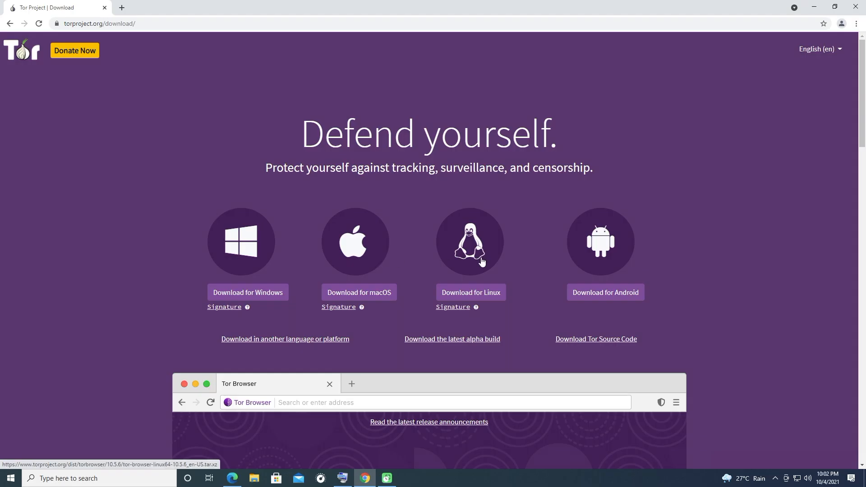
{"action": "mouse_move", "coordinate": [247, 292]}
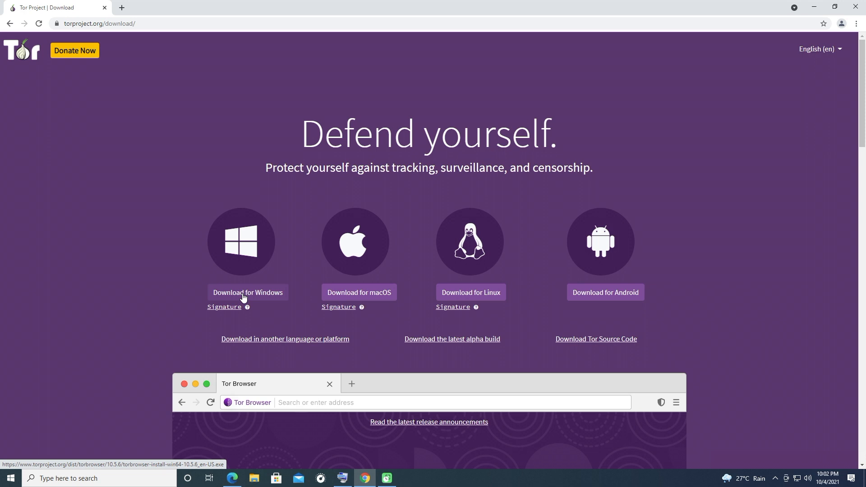
- Download the Tor Browser installer for Windows from torproject.org
{"action": "left_click", "coordinate": [248, 293]}
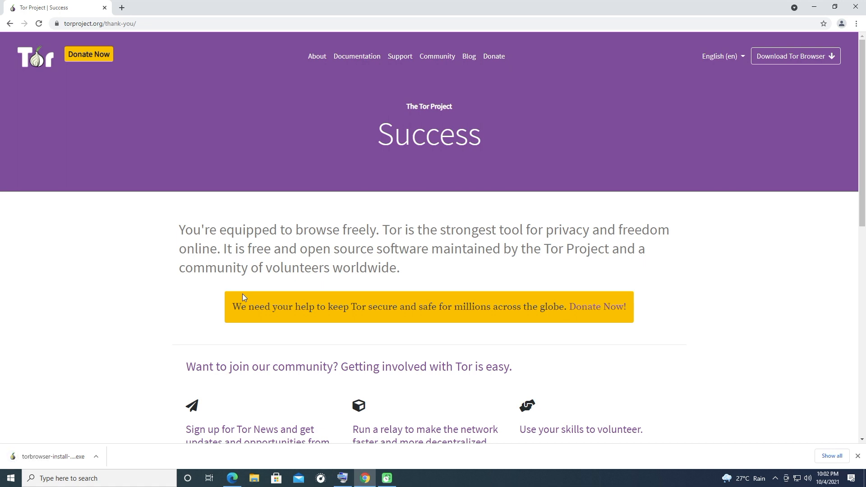
{"action": "mouse_move", "coordinate": [117, 276]}
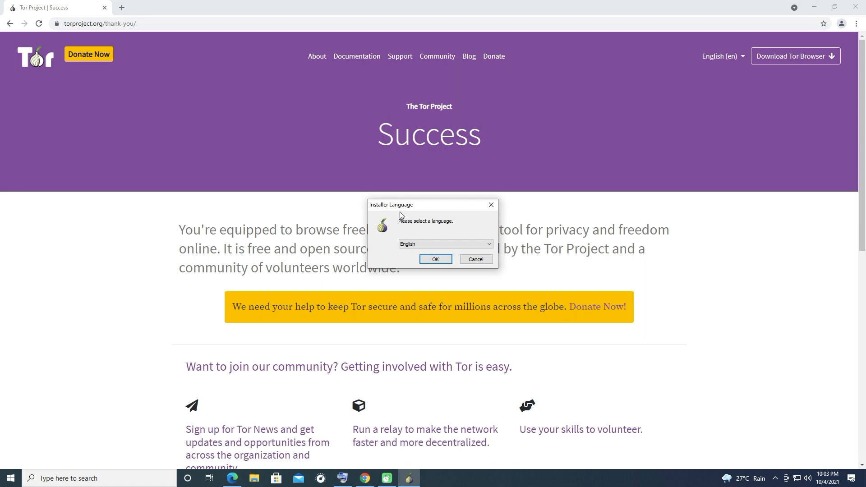
- Install Tor Browser in English and finish setup with Run Tor Browser checked
{"action": "left_click", "coordinate": [435, 259]}
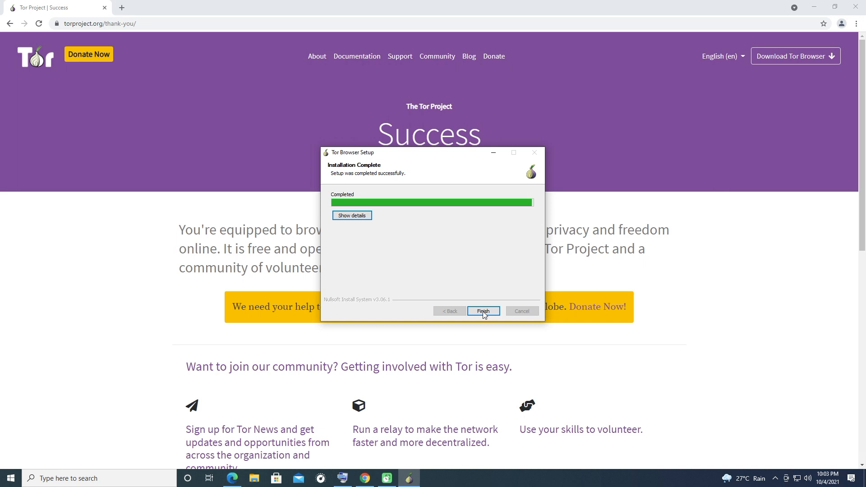
{"action": "left_click", "coordinate": [482, 310]}
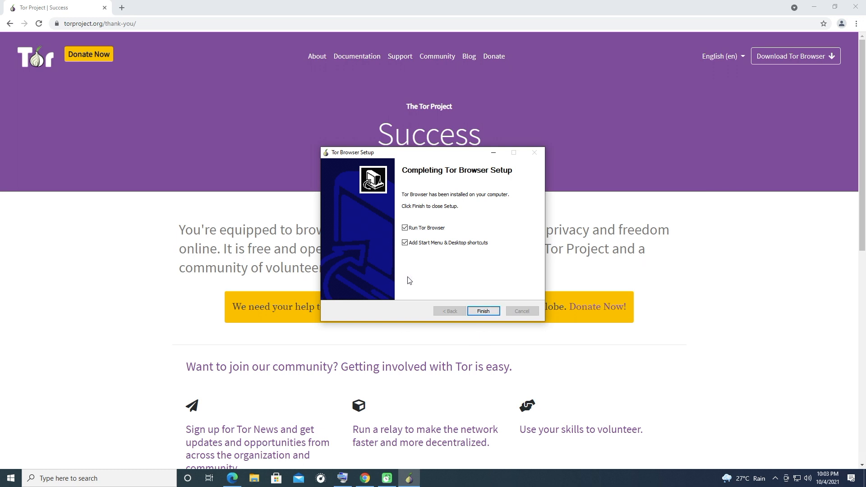
{"action": "left_click", "coordinate": [482, 310]}
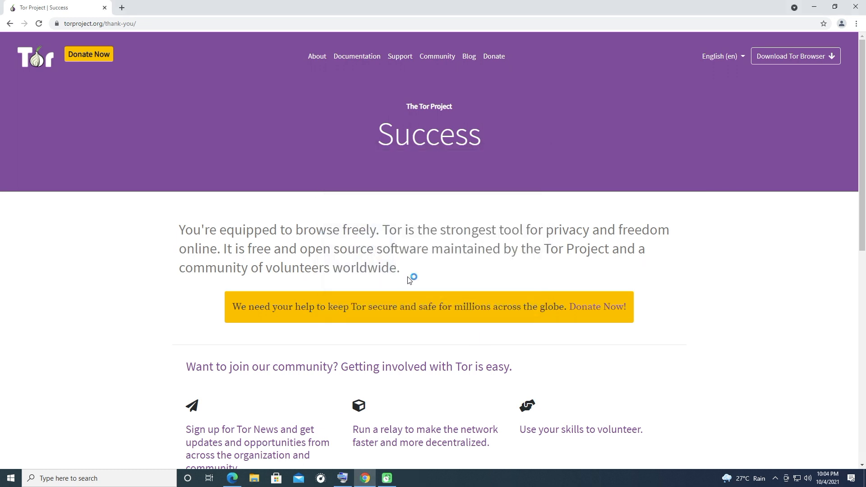
{"action": "left_click", "coordinate": [408, 479]}
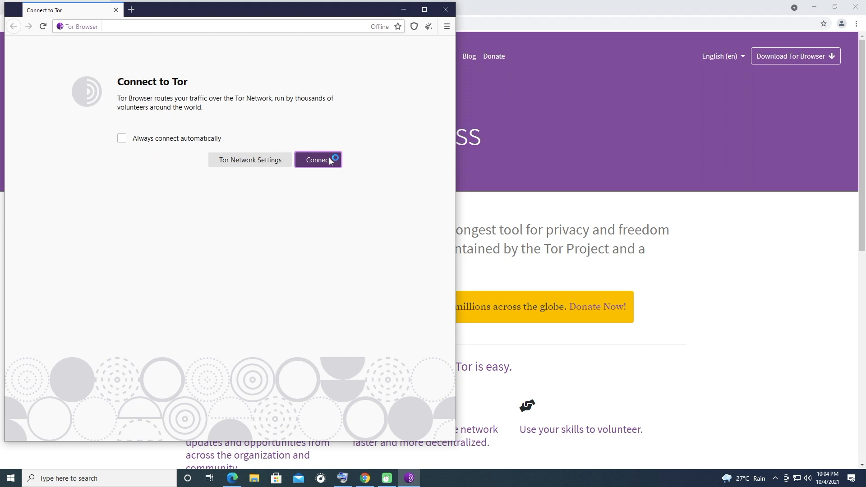
- Connect to the Tor network and navigate to google.com from the start page
{"action": "left_click", "coordinate": [317, 159]}
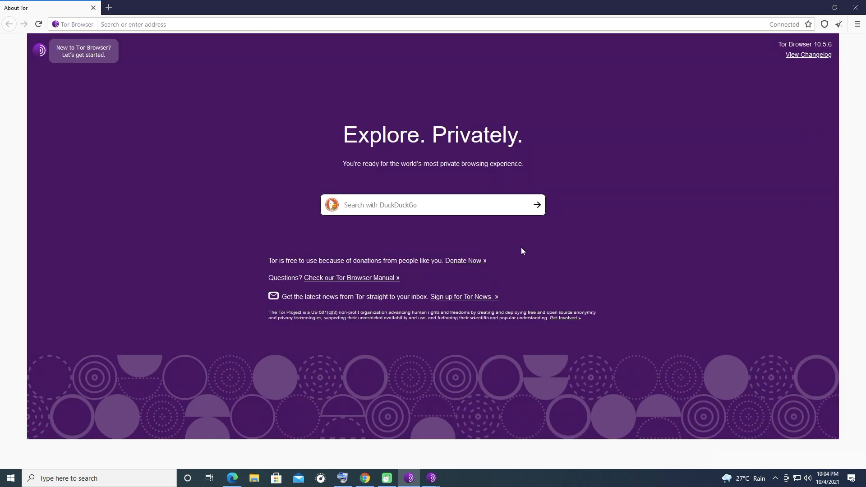
{"action": "type", "text": "google.com"}
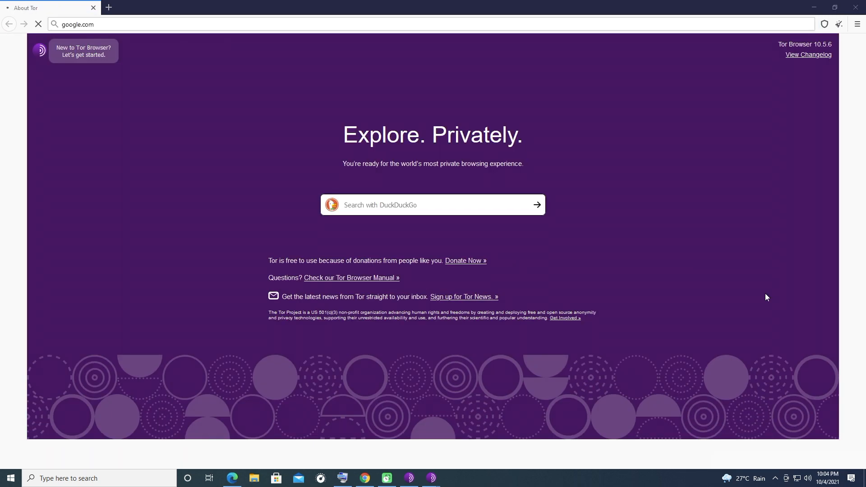